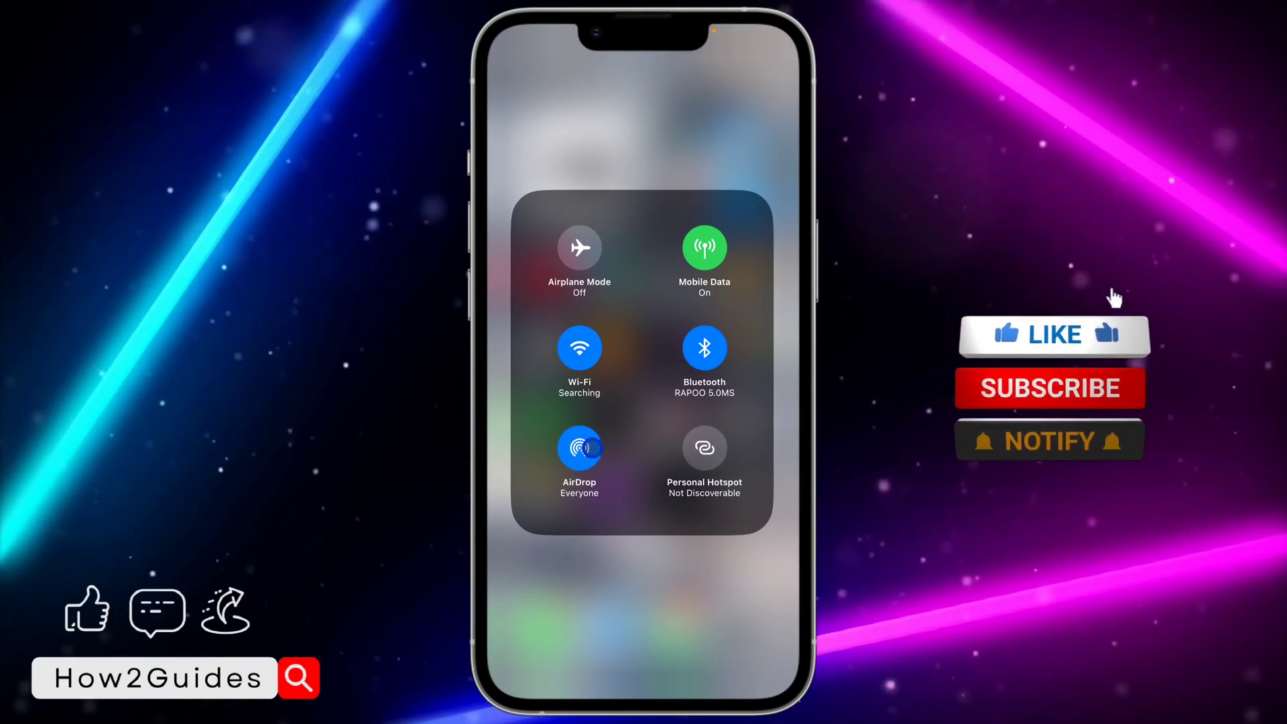
Expand the connectivity tile and bring up AirDrop's receiving options, showing Everyone for 10 Minutes
{"action": "left_click", "coordinate": [1053, 334]}
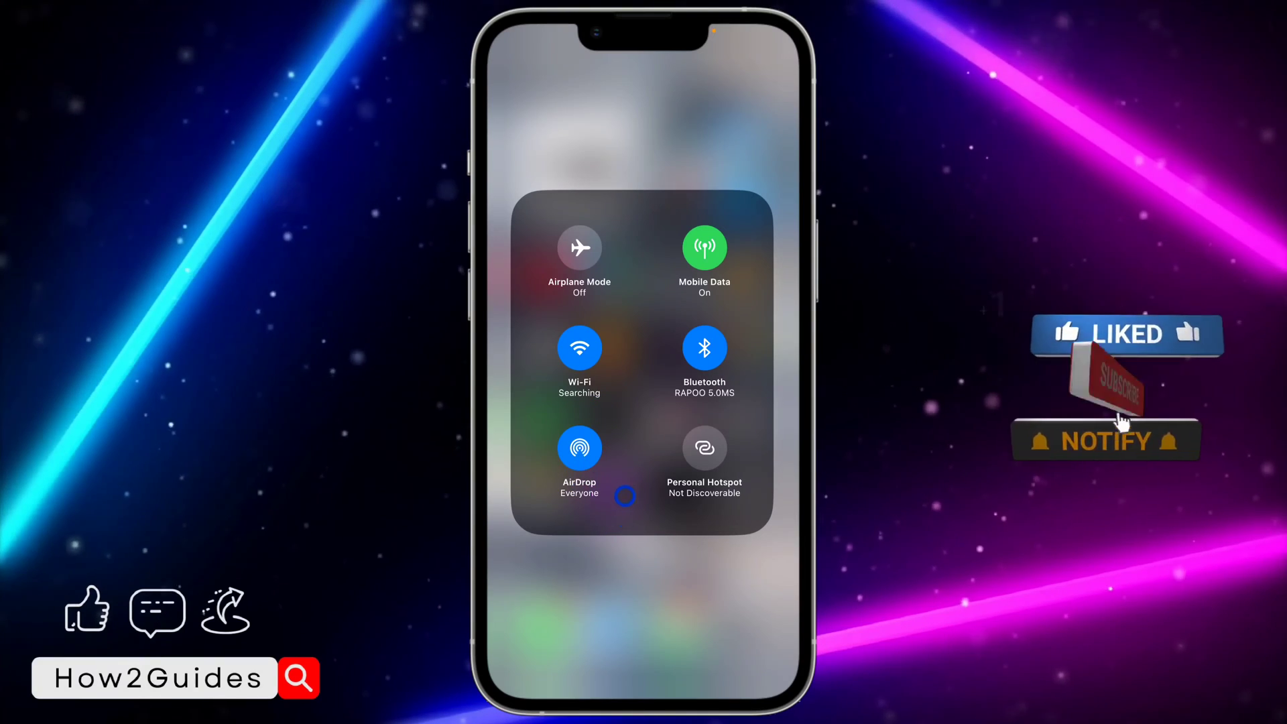
{"action": "left_click", "coordinate": [579, 448]}
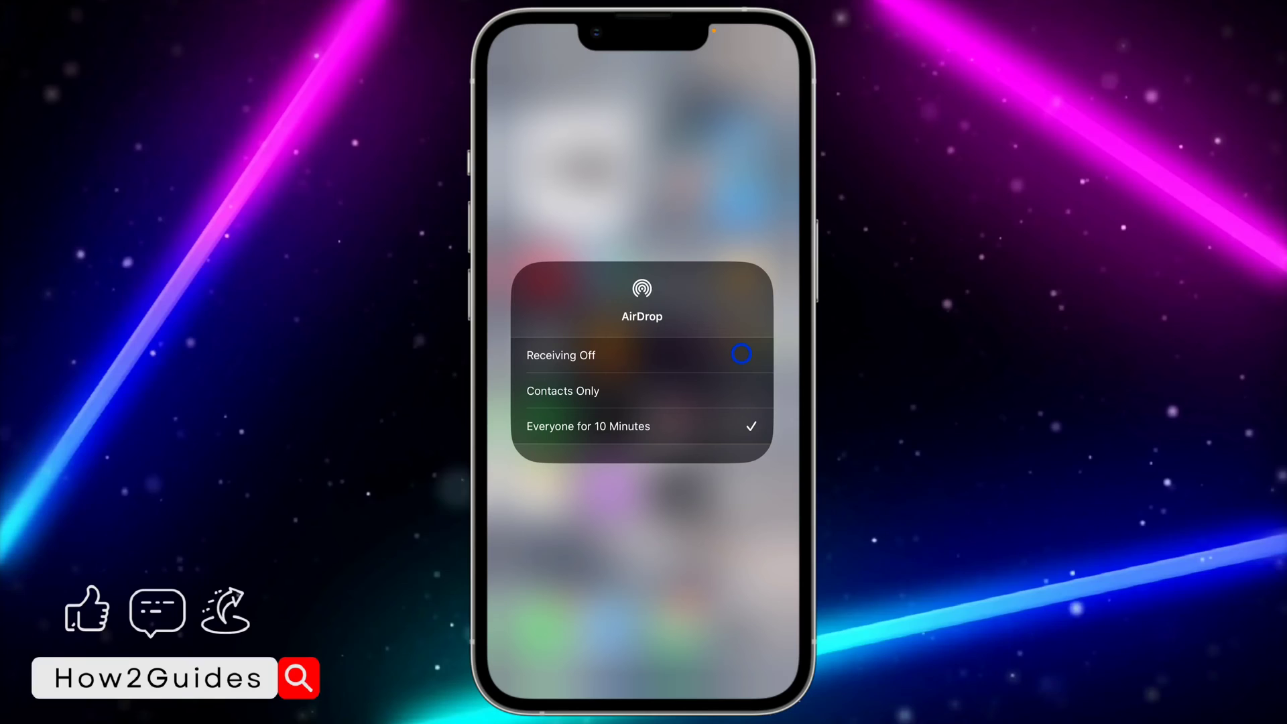
Switch AirDrop to Receiving Off, then to Contacts Only, and return to the home screen
{"action": "left_click", "coordinate": [561, 390]}
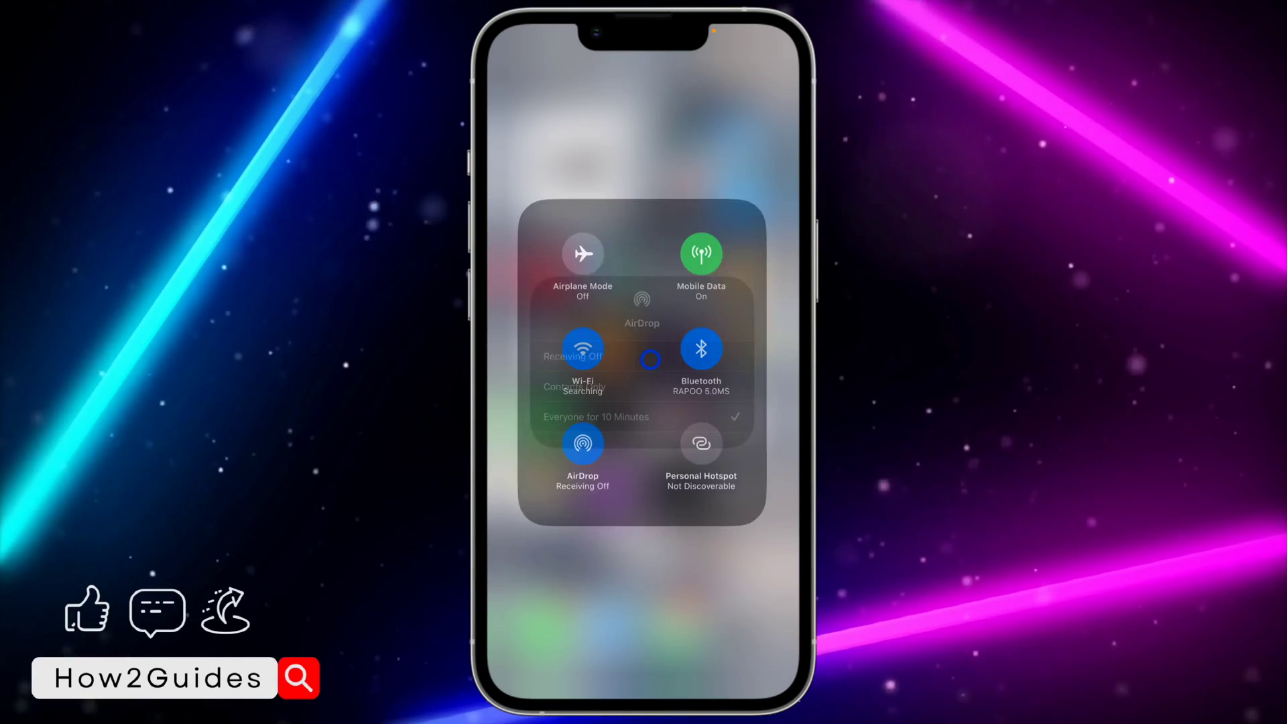
{"action": "left_click", "coordinate": [642, 323]}
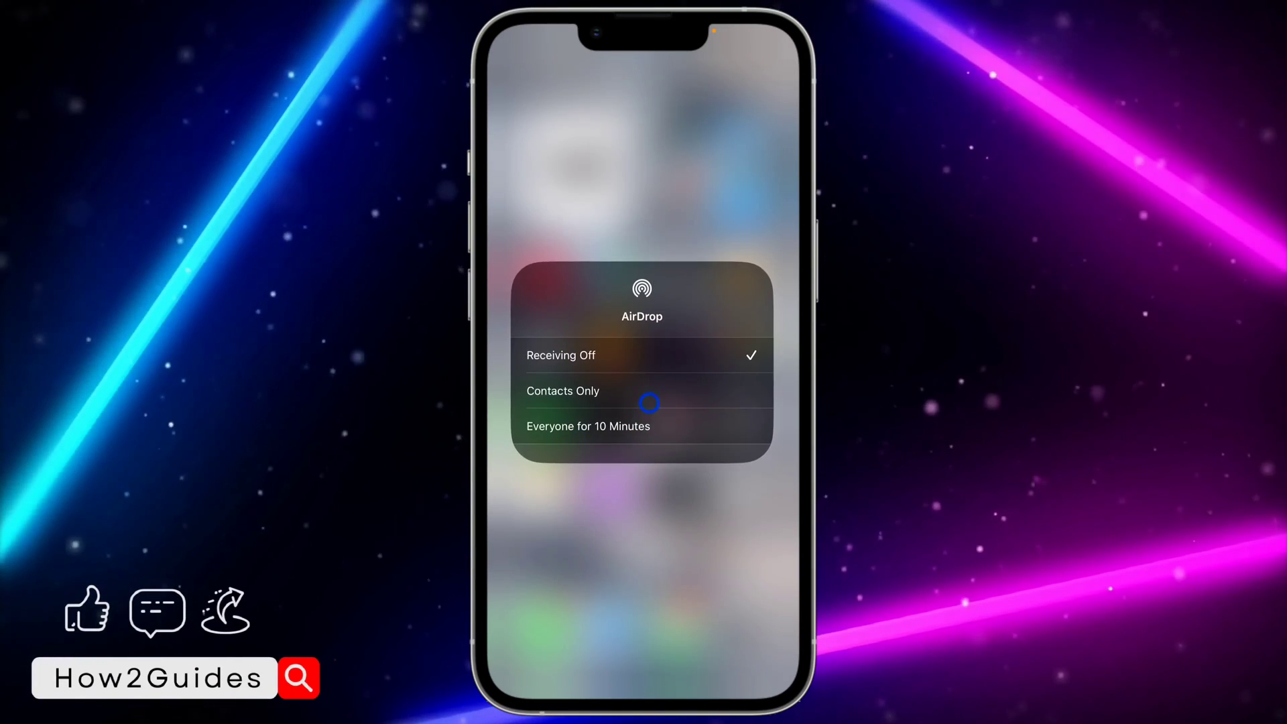
{"action": "left_click", "coordinate": [561, 390]}
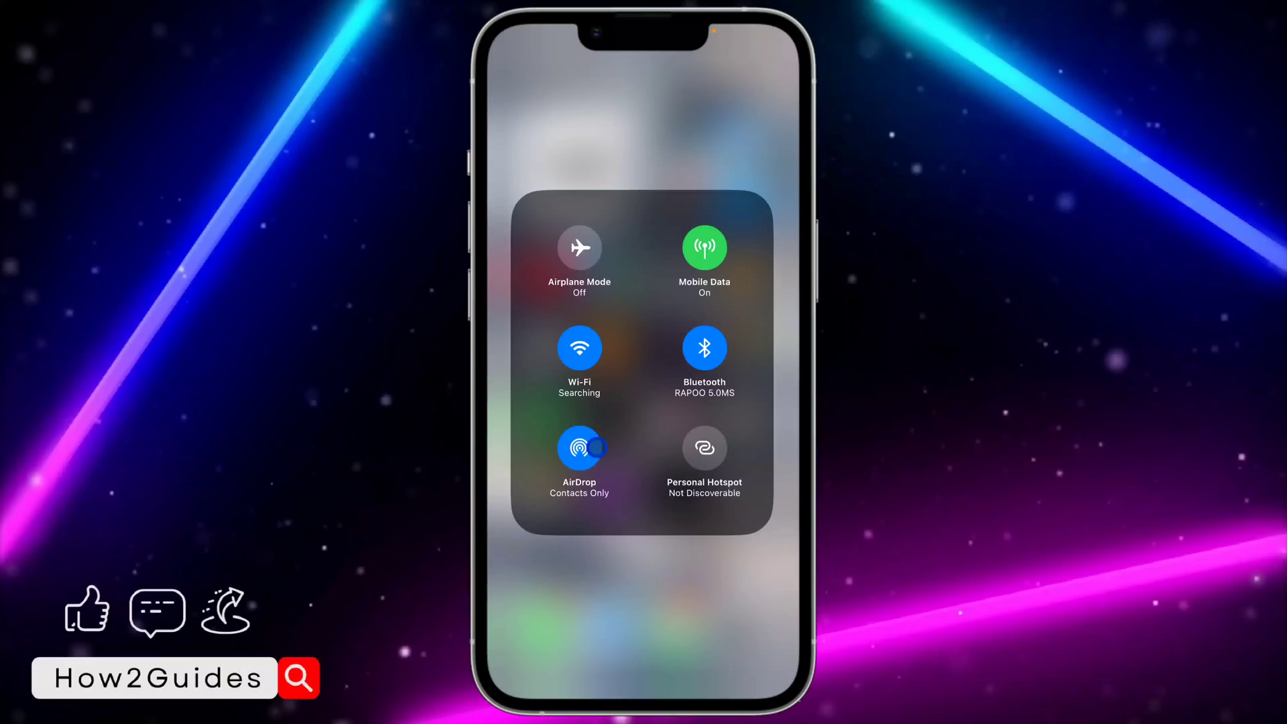
{"action": "left_click", "coordinate": [579, 448]}
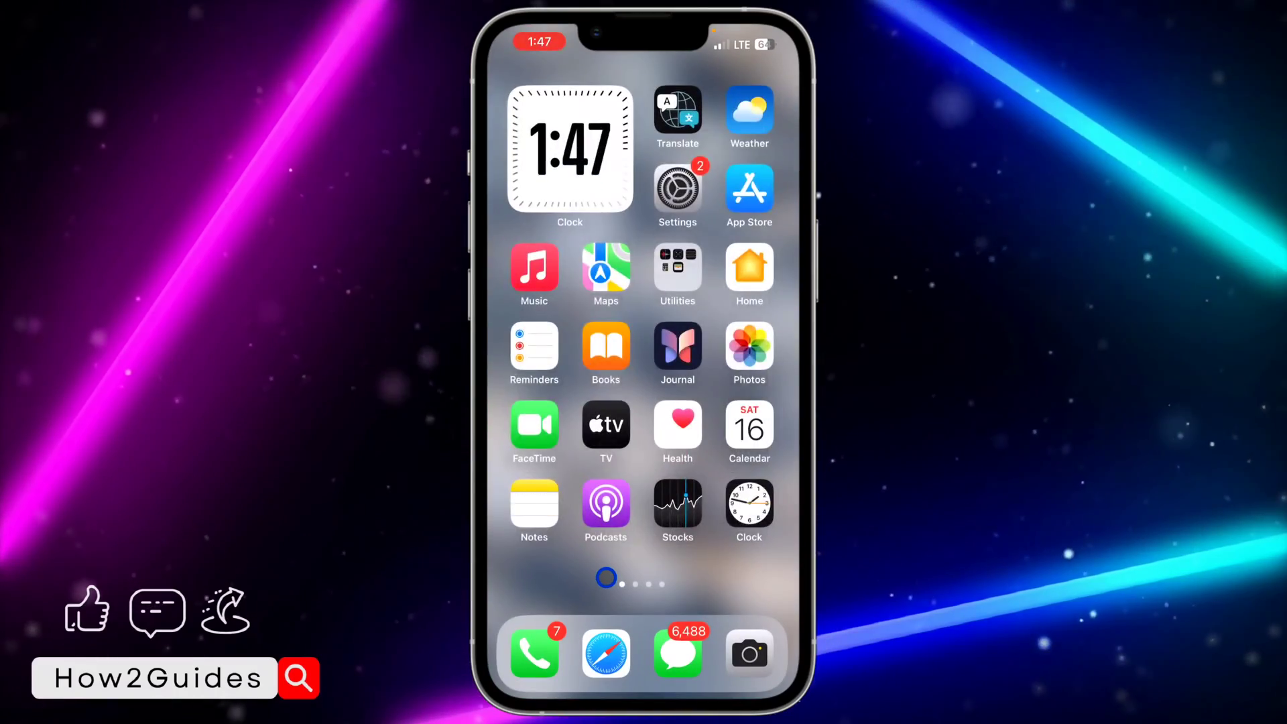
Launch Settings and go to its General page where AirDrop is listed
{"action": "left_click", "coordinate": [675, 188]}
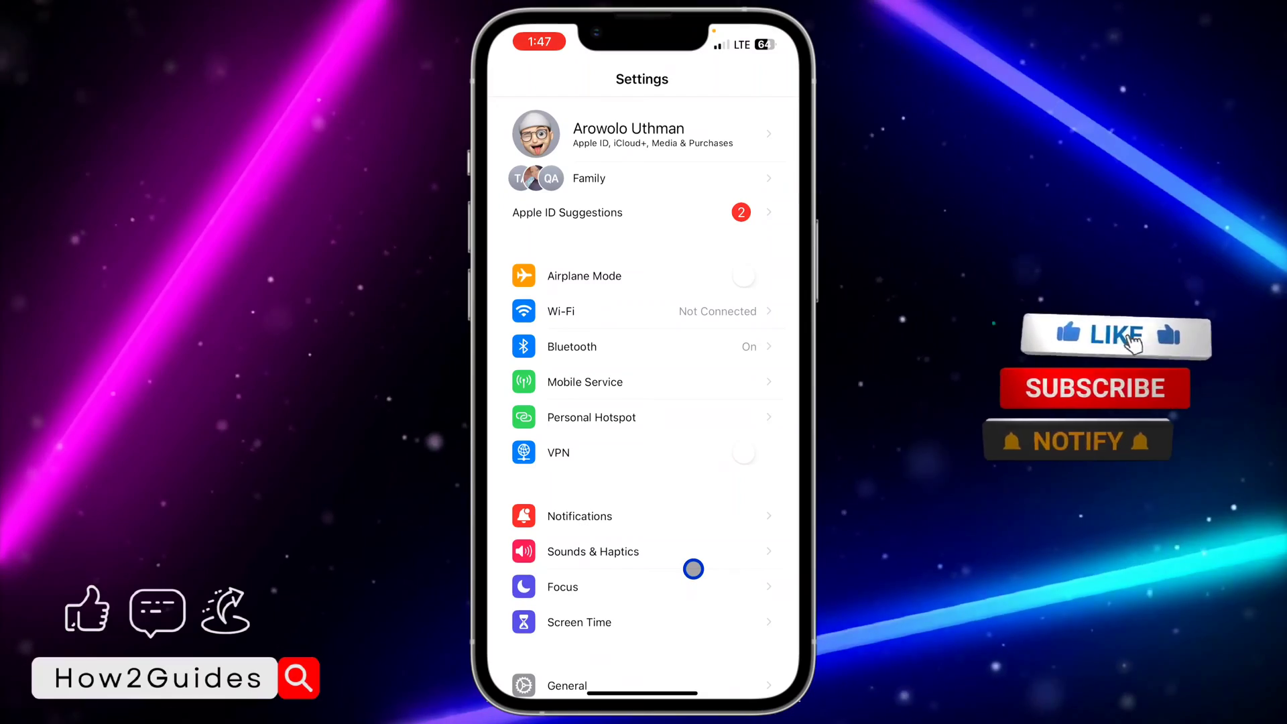
{"action": "scroll", "scroll_direction": "down", "scroll_amount": 3}
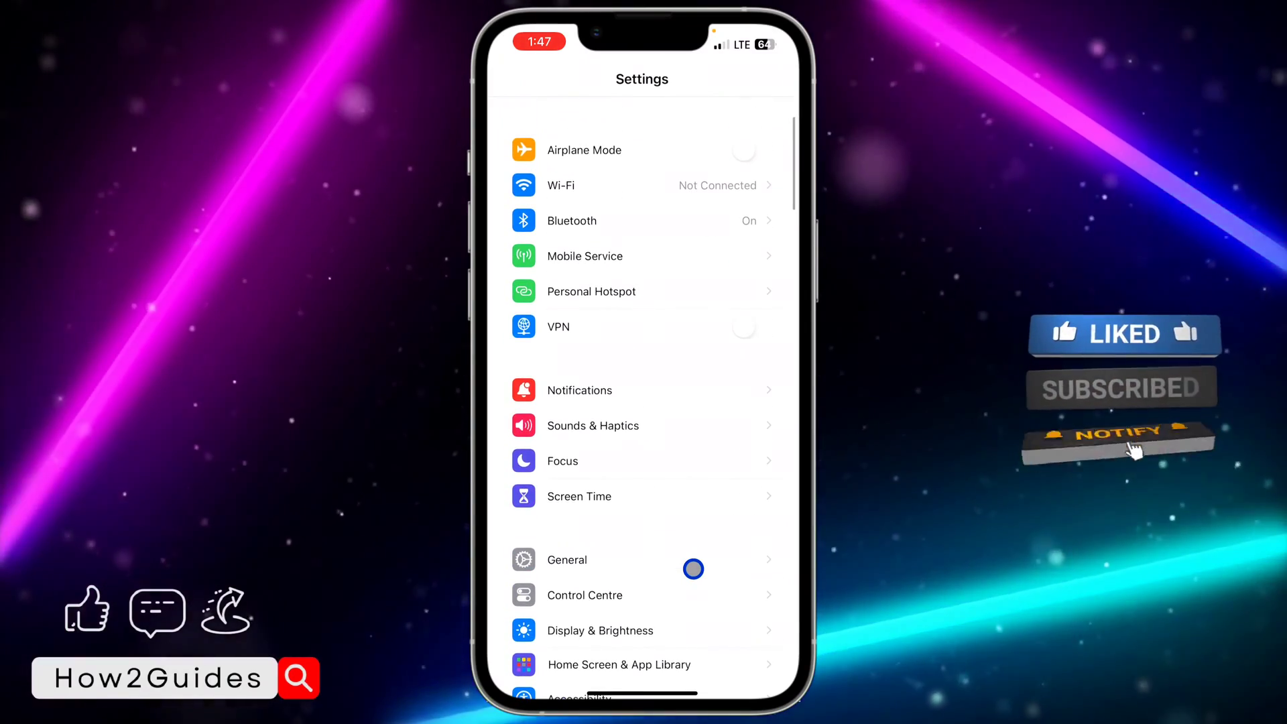
{"action": "left_click", "coordinate": [565, 561]}
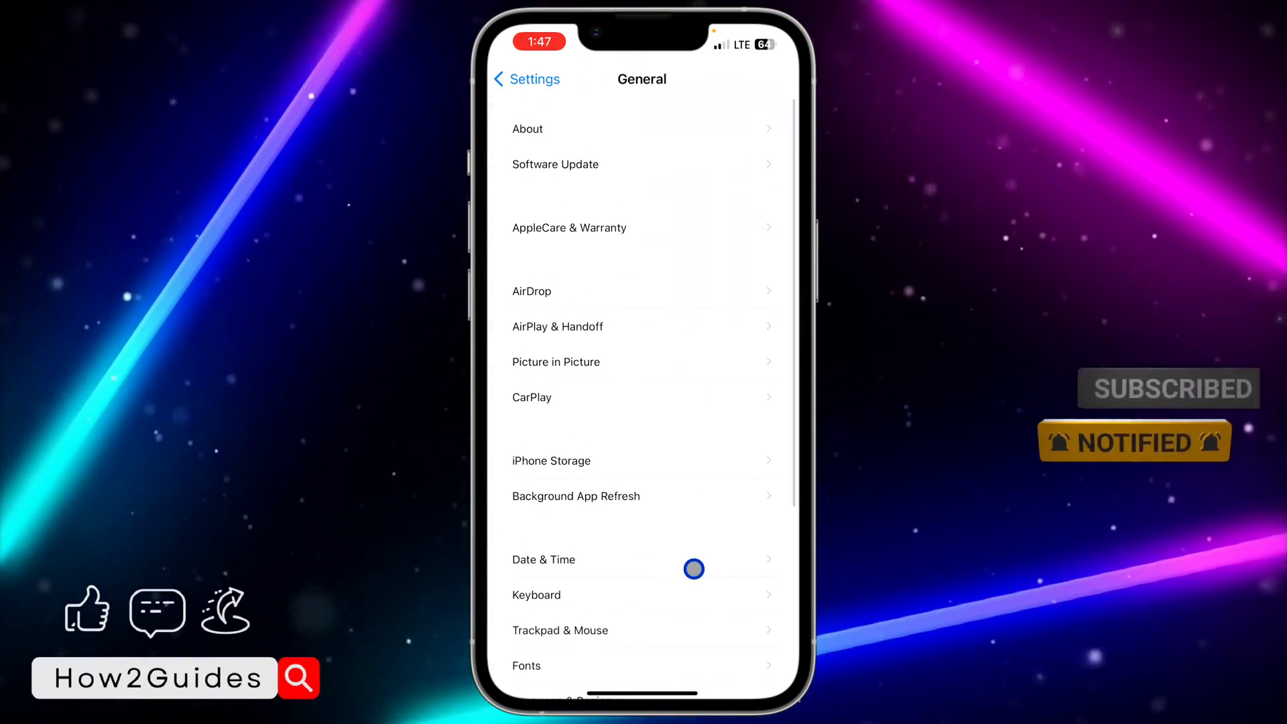
View the AirDrop page with Everyone for 10 Minutes checked, then bring Control Center back up
{"action": "left_click", "coordinate": [531, 290]}
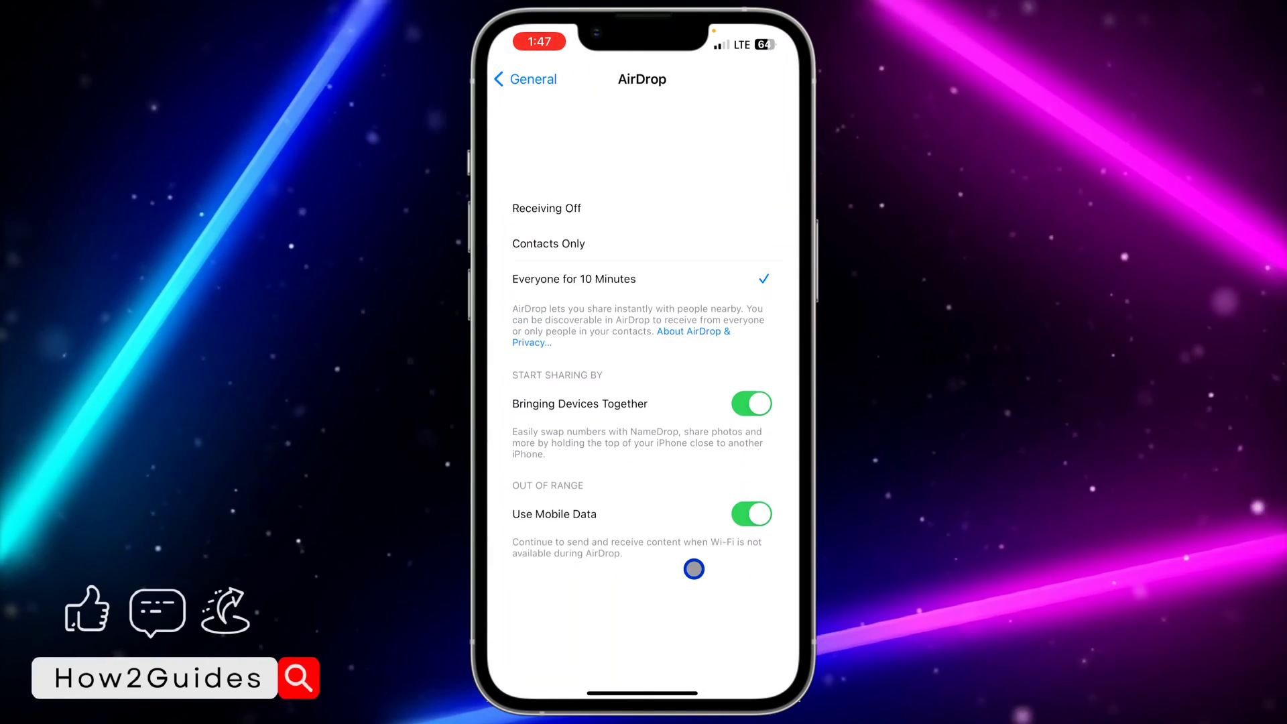
{"action": "scroll", "scroll_direction": "up", "scroll_amount": 3}
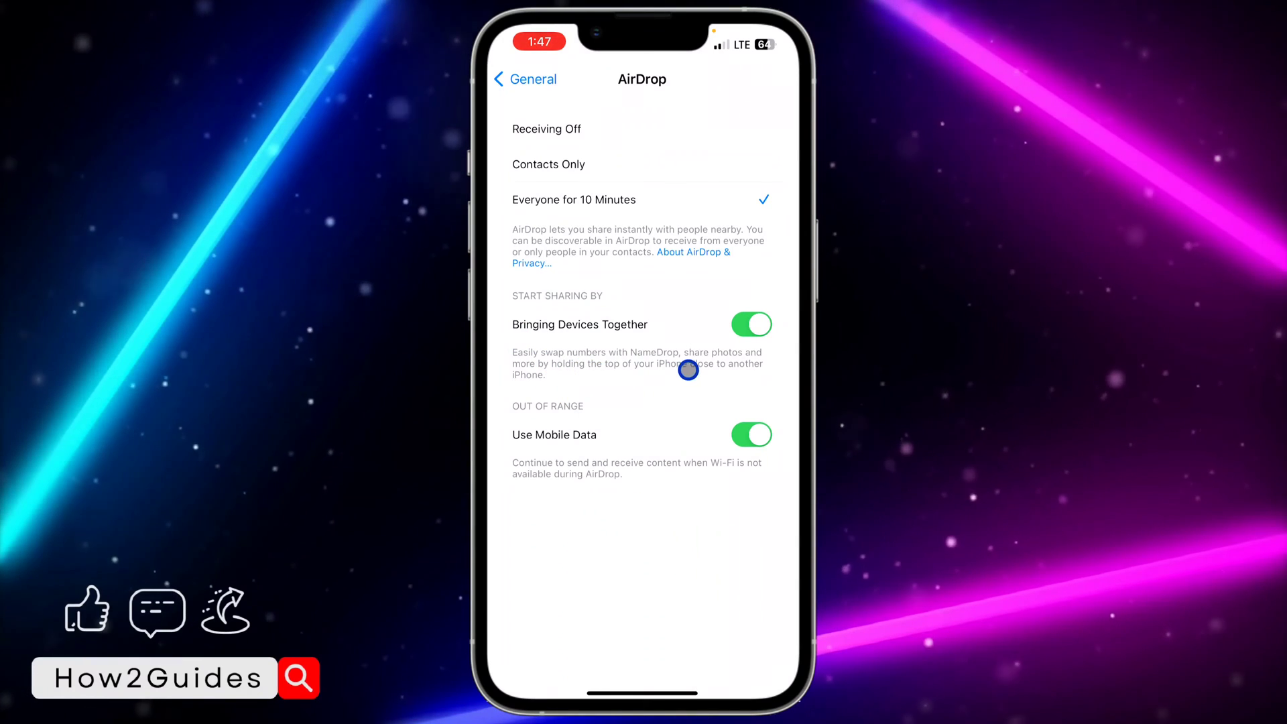
{"action": "mouse_move", "coordinate": [575, 375]}
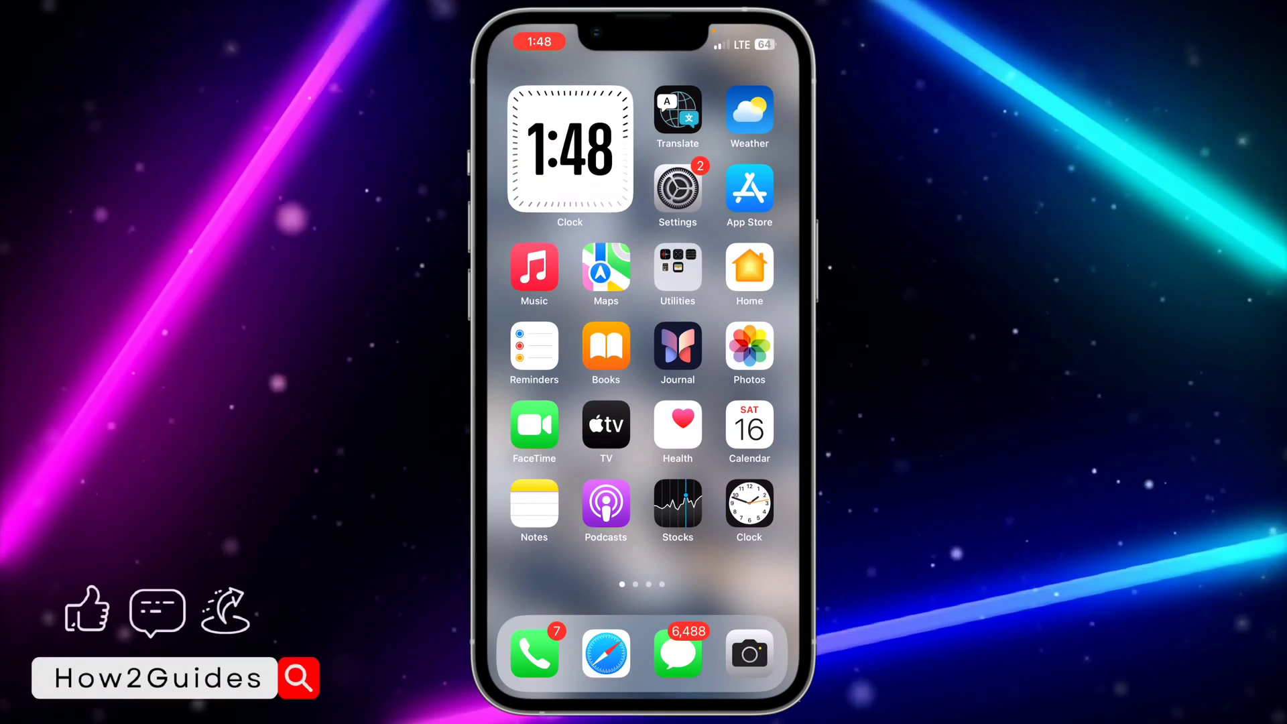
{"action": "left_click_drag", "start_coordinate": [738, 24], "coordinate": [738, 247]}
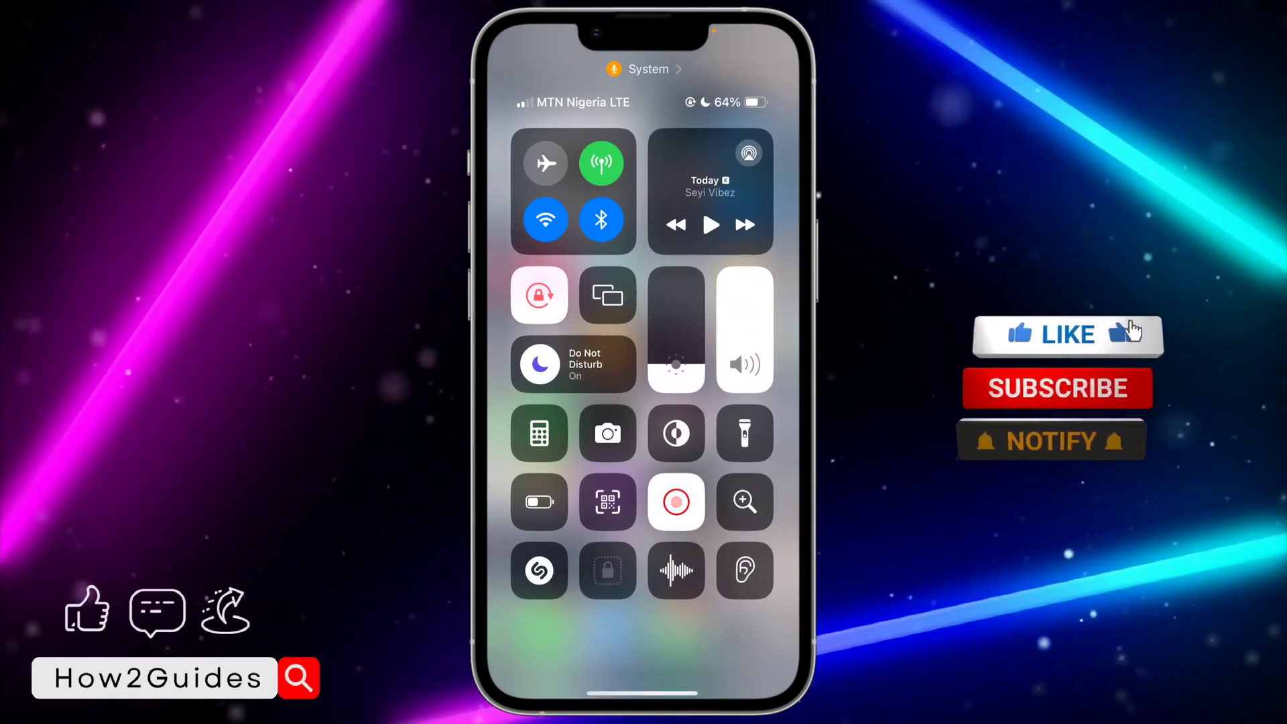